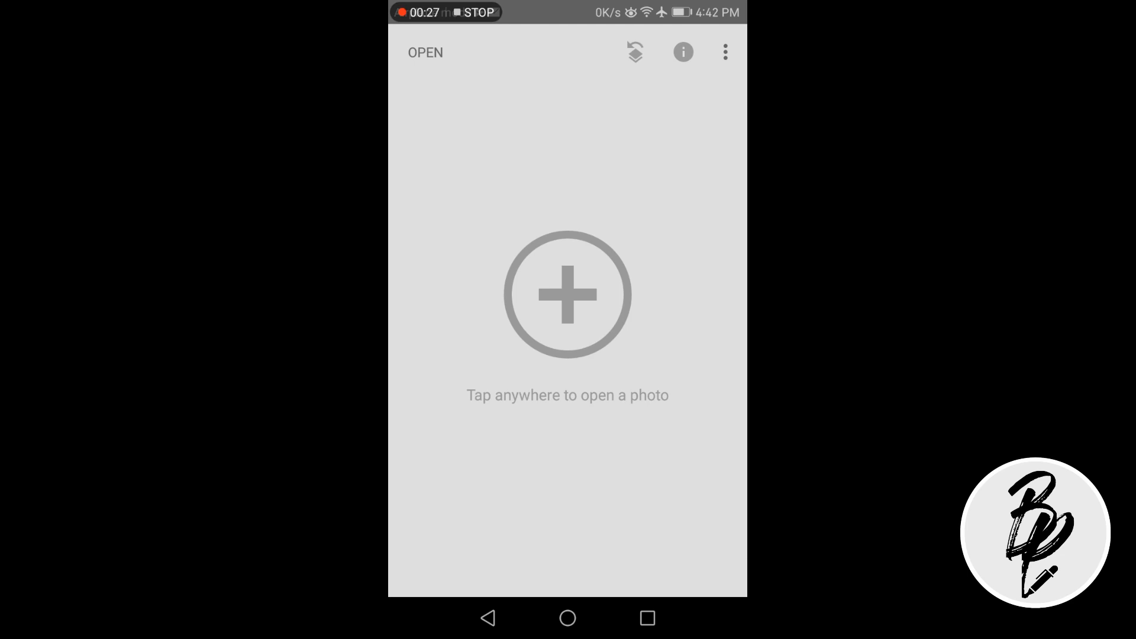
Step: Open the adult-automobiles photo of the person in a rainbow flag from Downloads
click(567, 294)
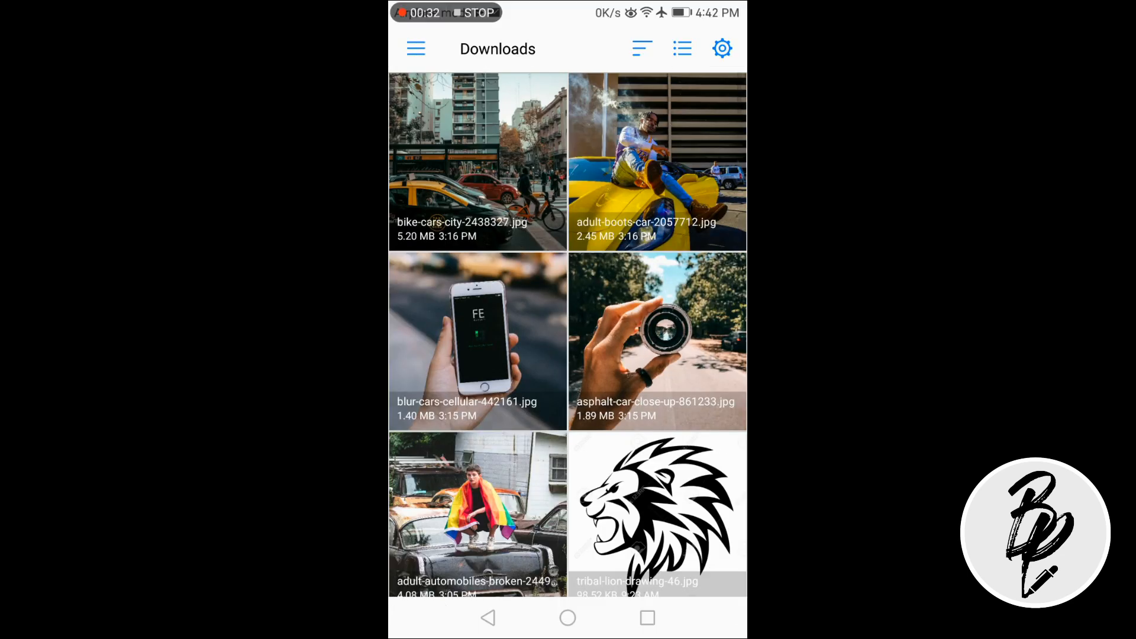
click(478, 511)
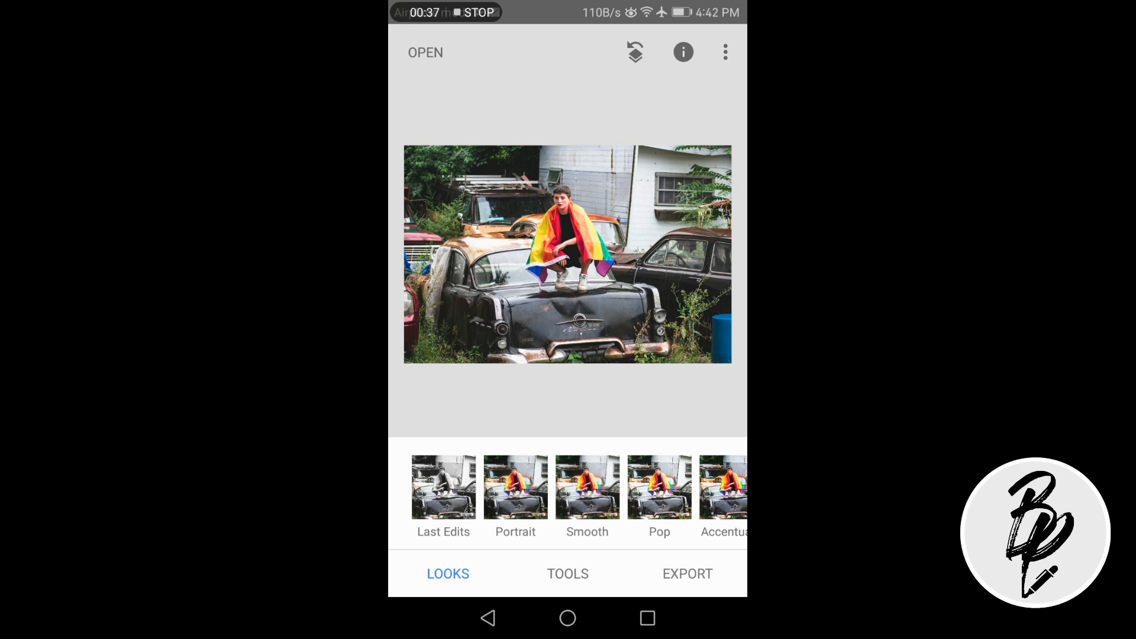
Step: Apply the Black & White filter to the entire rainbow-flag photo
click(568, 574)
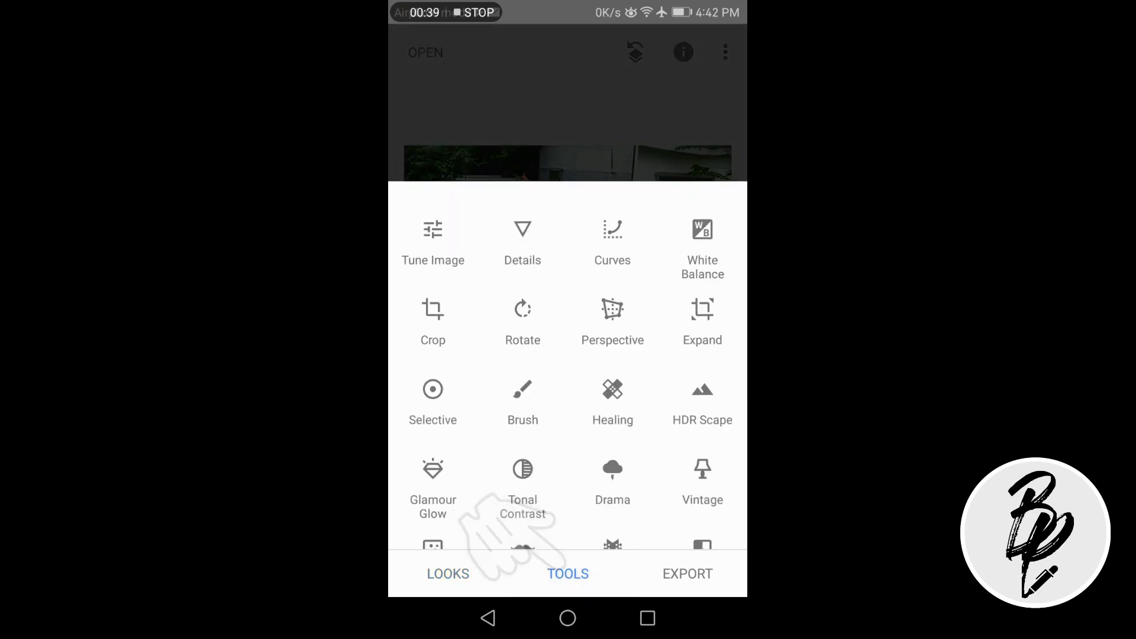
scroll(down, 3)
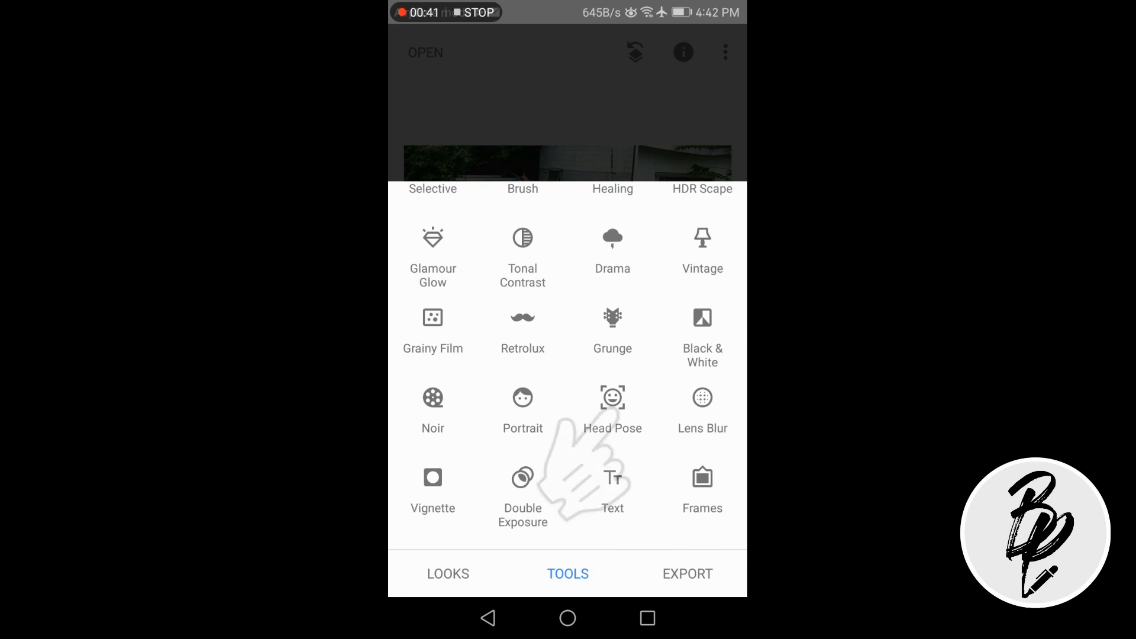
click(702, 326)
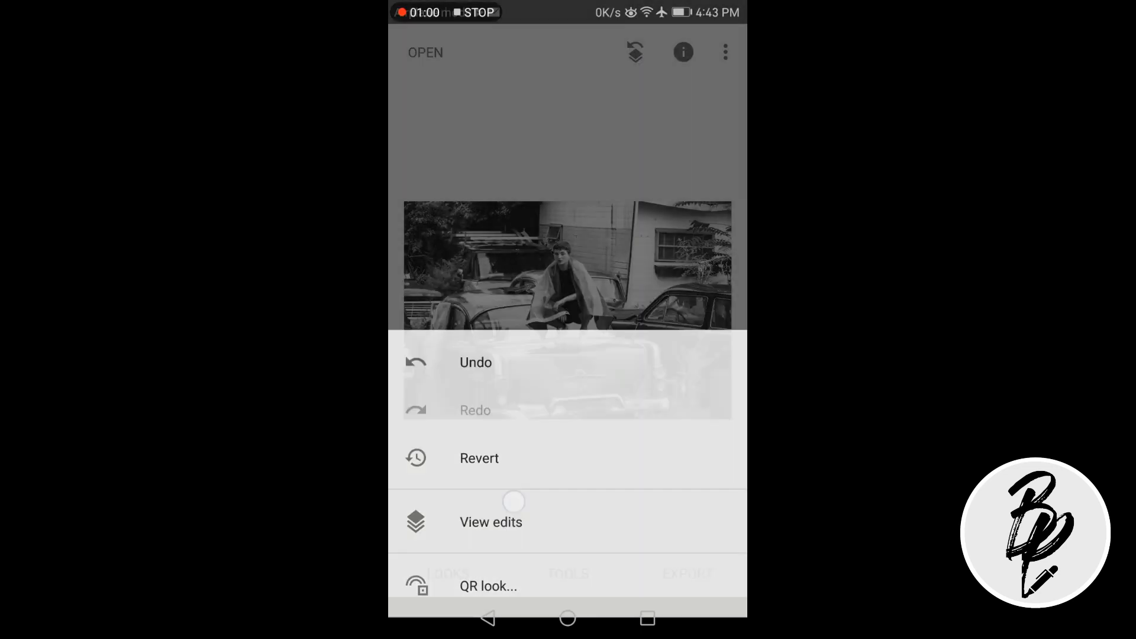
Step: Select the Black & White edit in the stack and open its brush mask
click(491, 522)
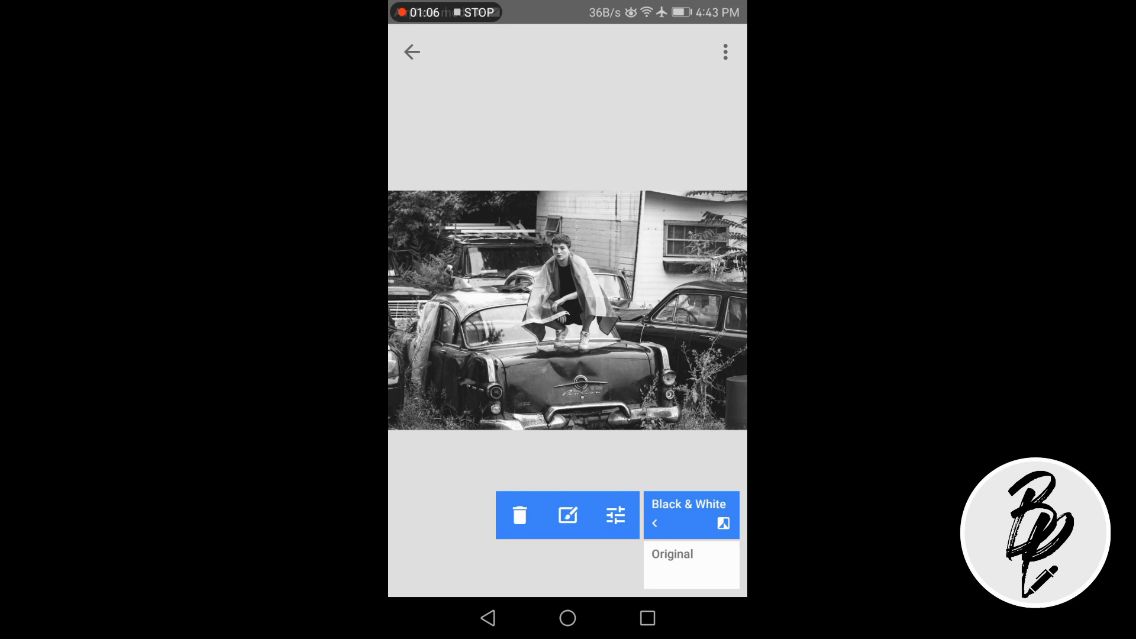
click(567, 515)
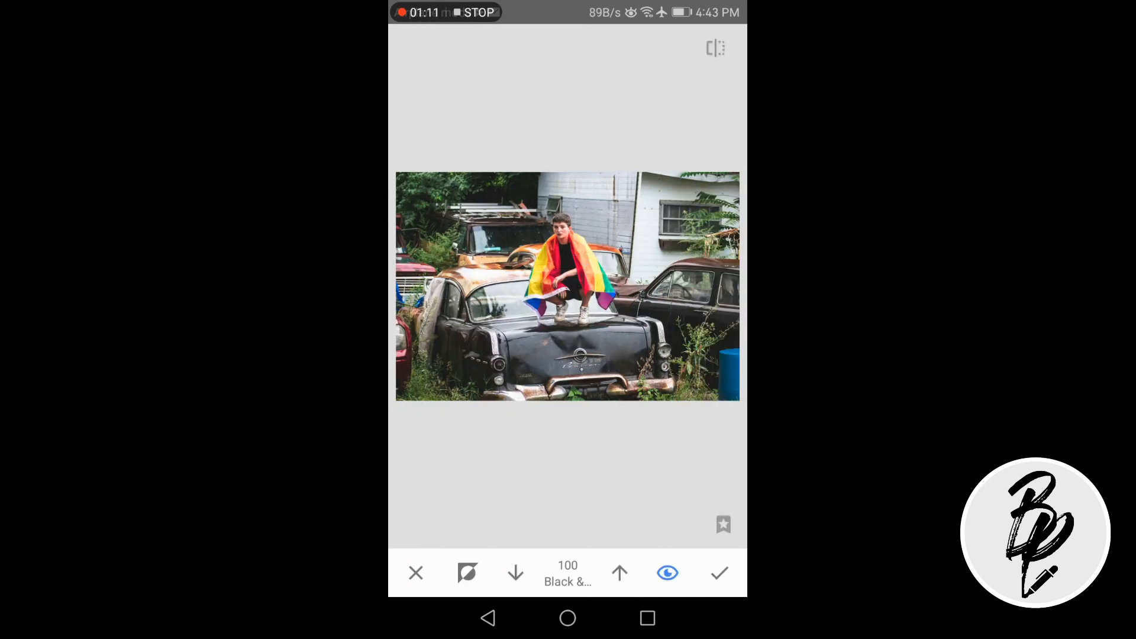
Step: Brush the Black & White effect off the person and flag at 0, then show export options
click(467, 573)
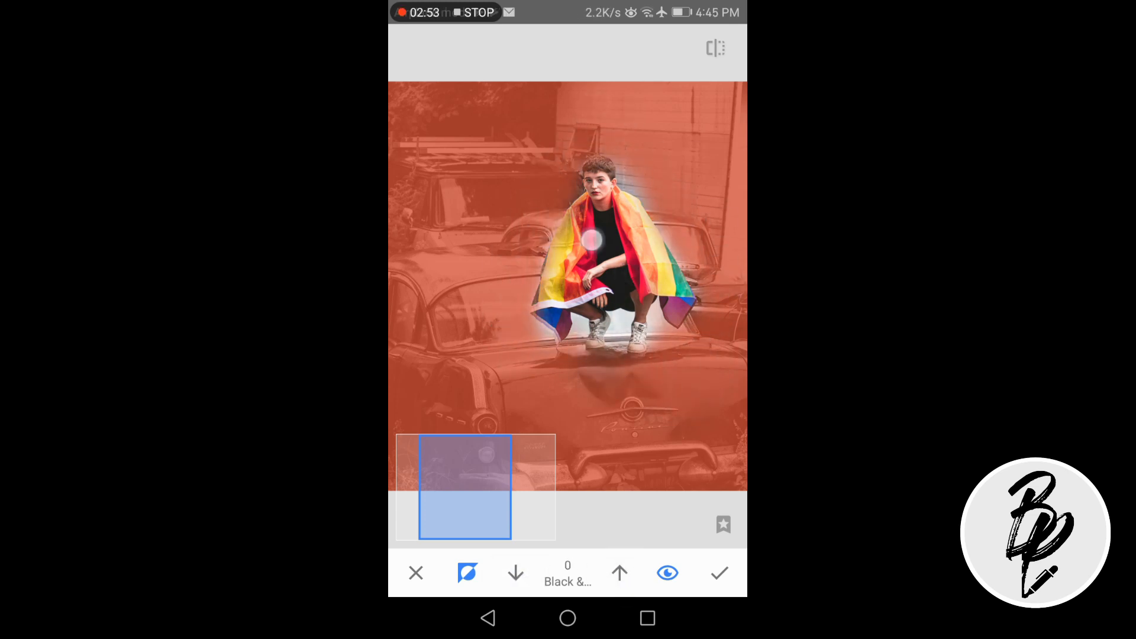
drag(591, 239, 500, 341)
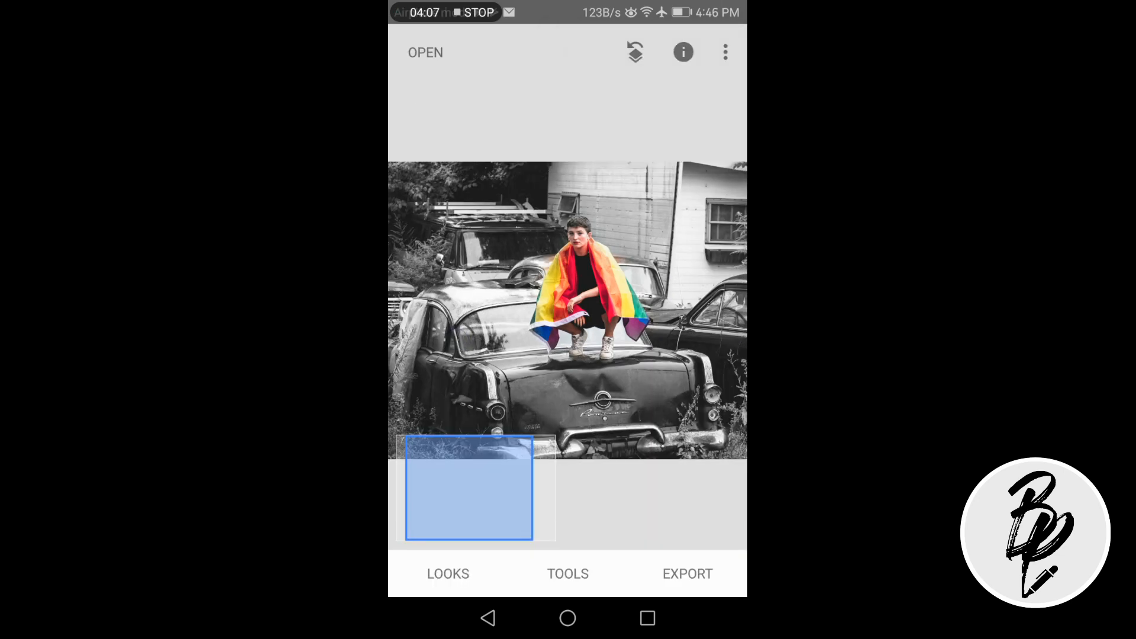
click(687, 574)
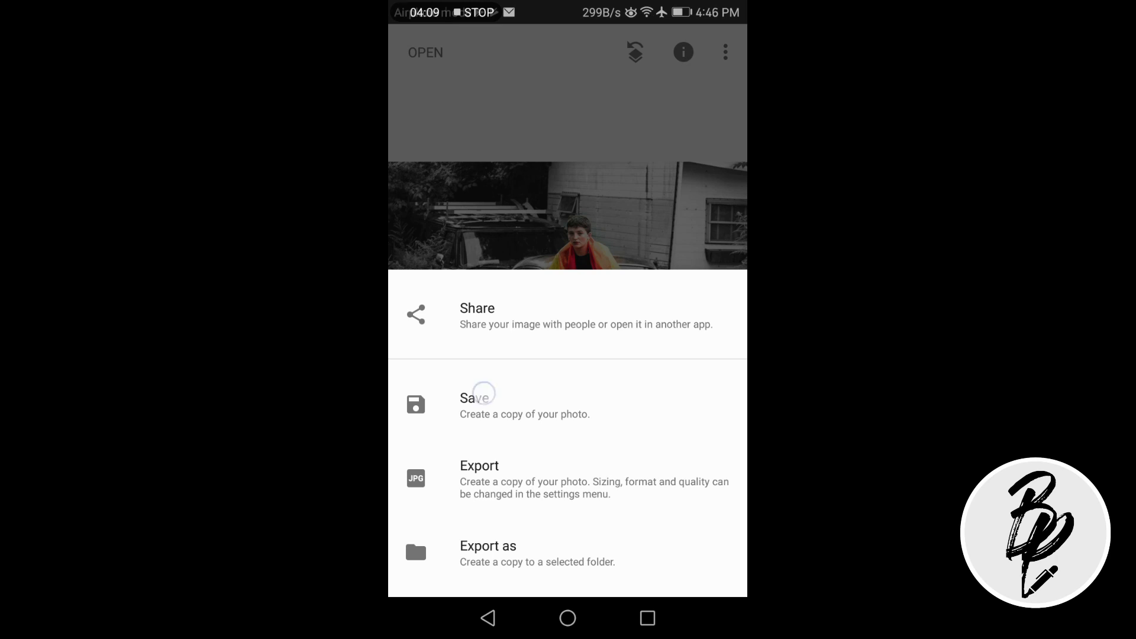